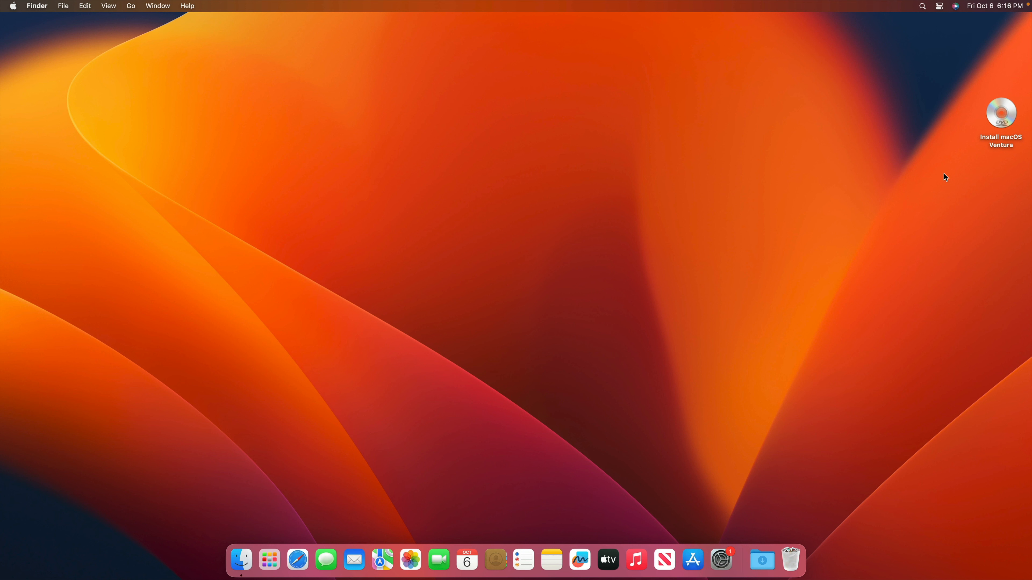
mouse_move(267, 145)
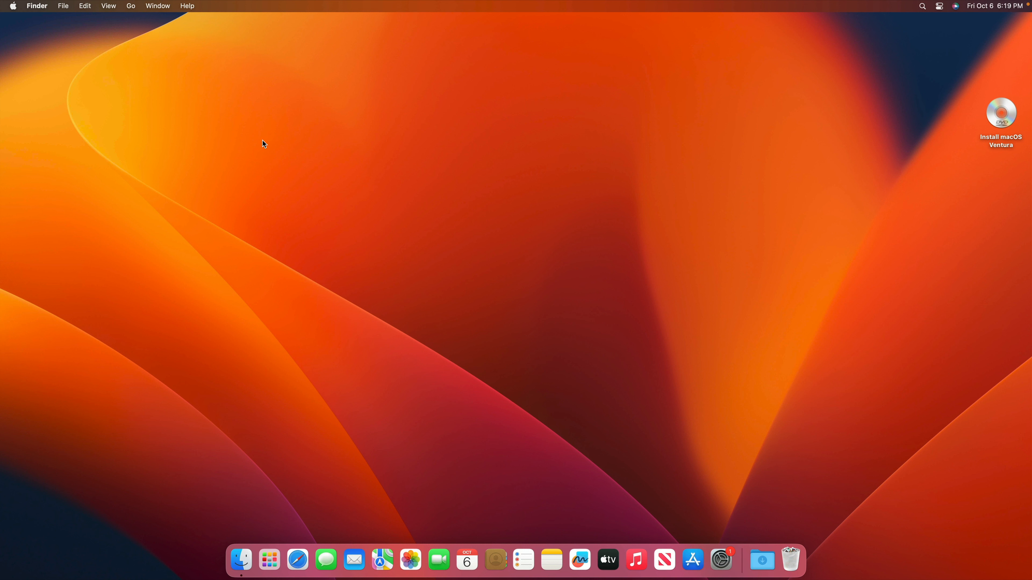
Restart the Mac from the Apple menu and confirm, booting into macOS Recovery
click(12, 6)
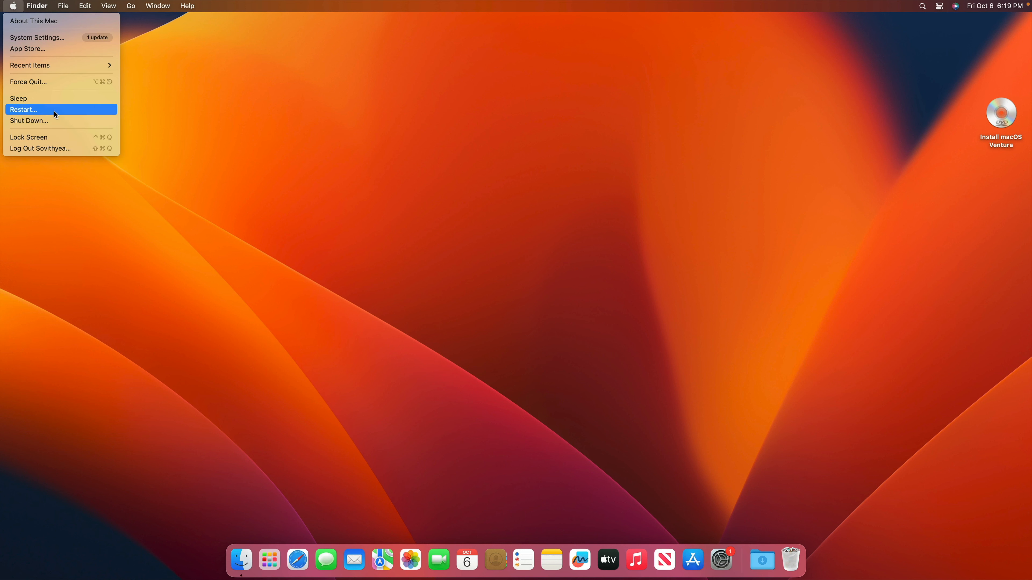
click(23, 109)
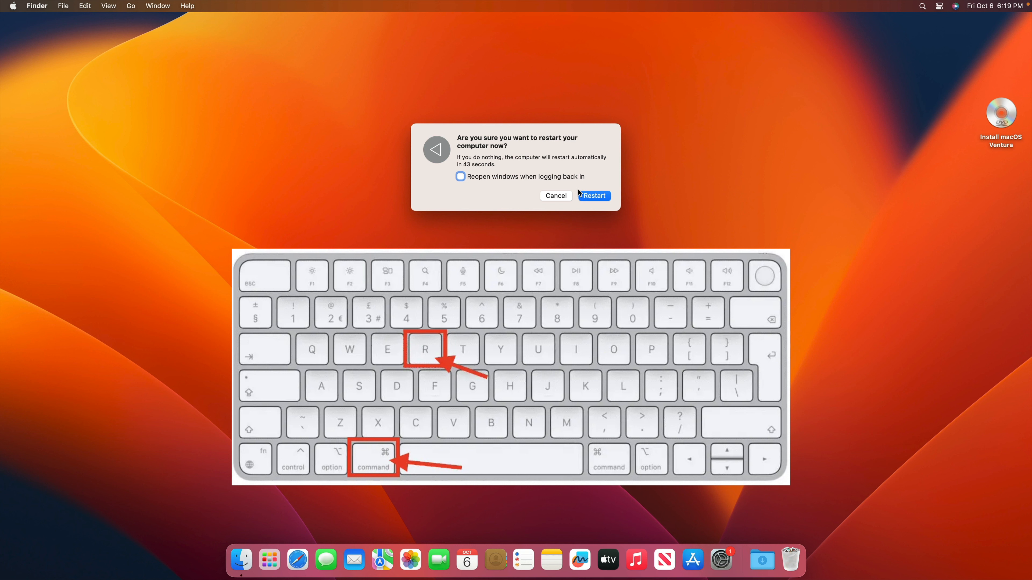
mouse_move(563, 198)
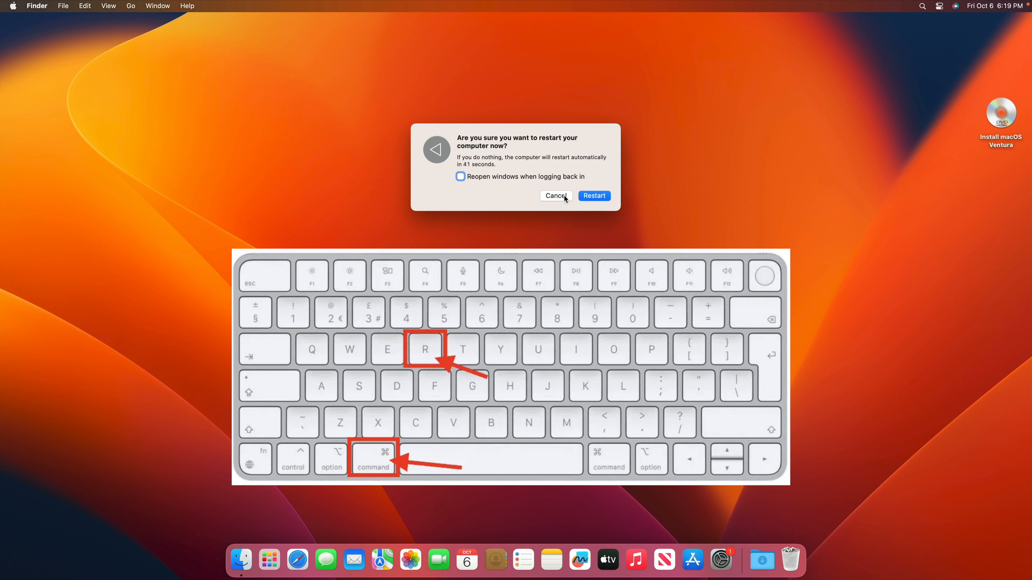
click(592, 196)
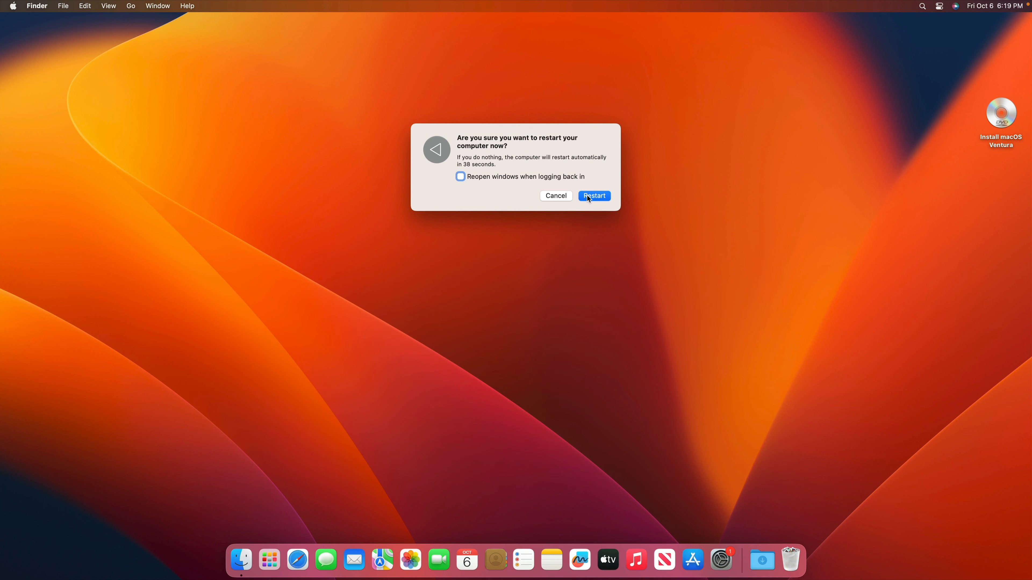
click(593, 195)
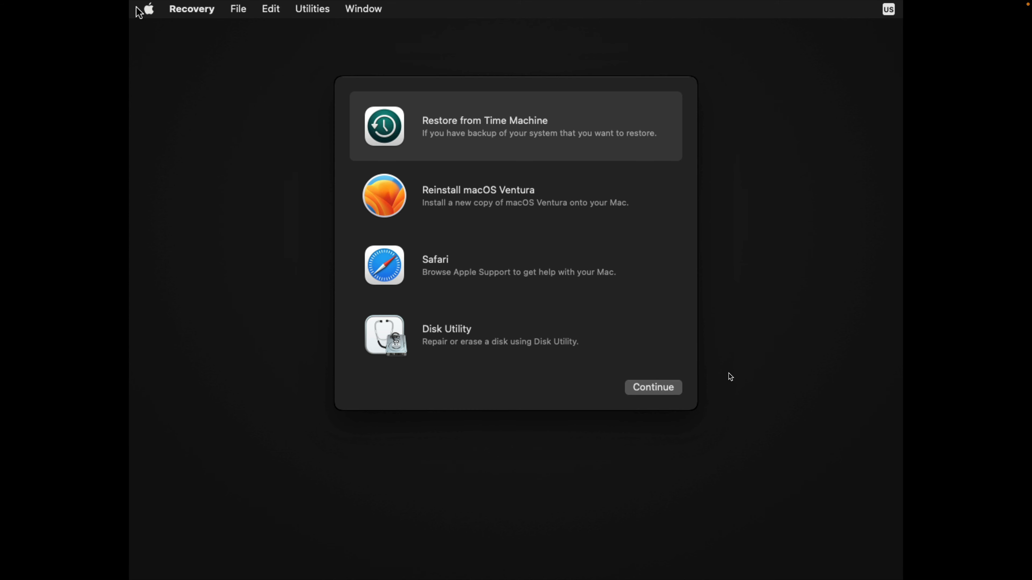
mouse_move(345, 224)
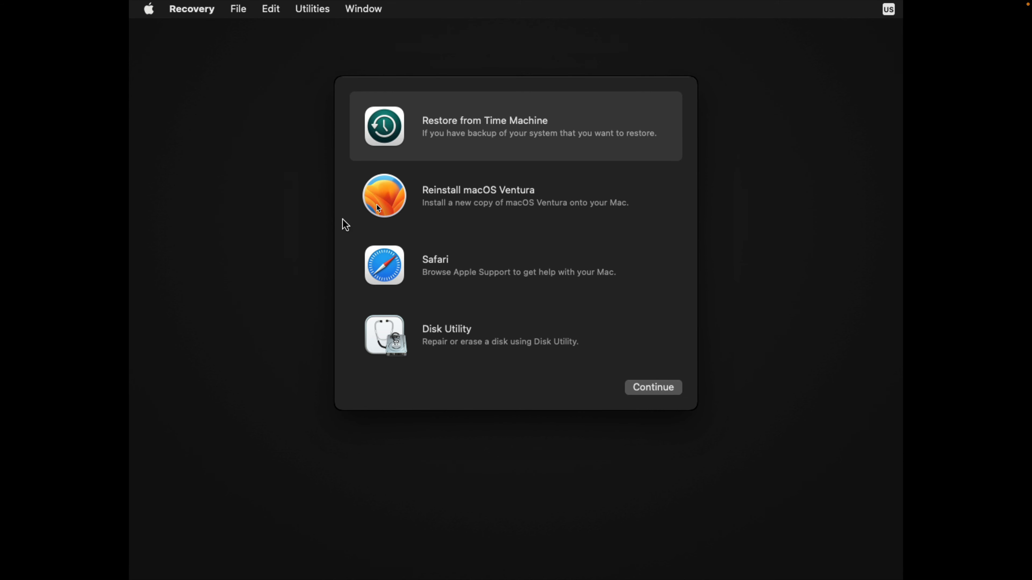
mouse_move(507, 159)
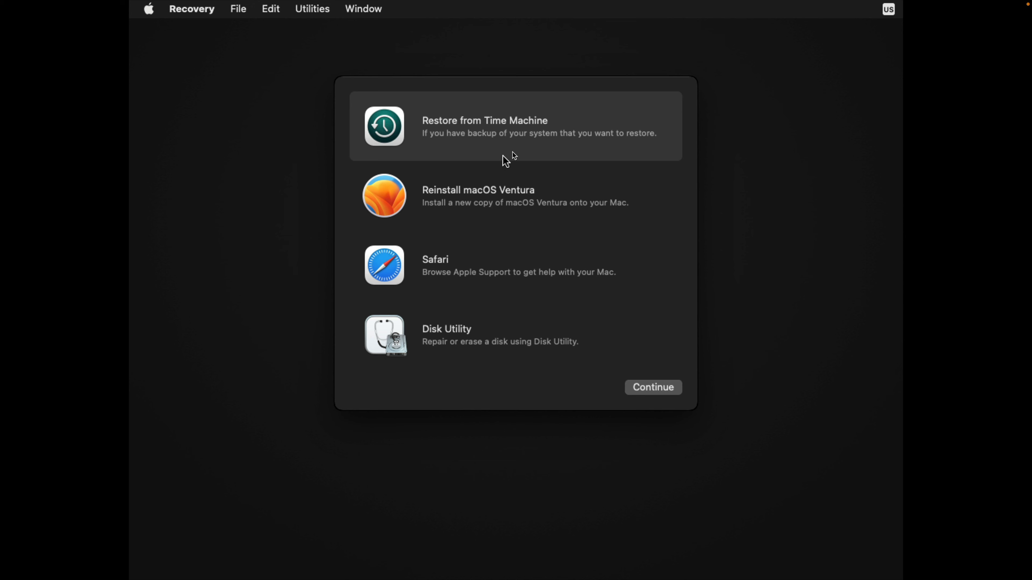
mouse_move(525, 152)
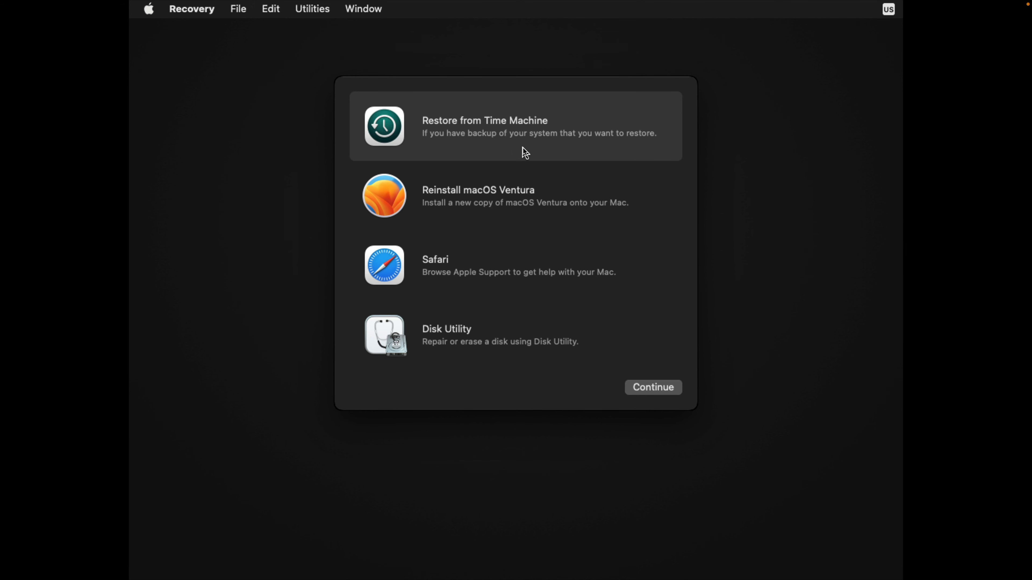
mouse_move(312, 12)
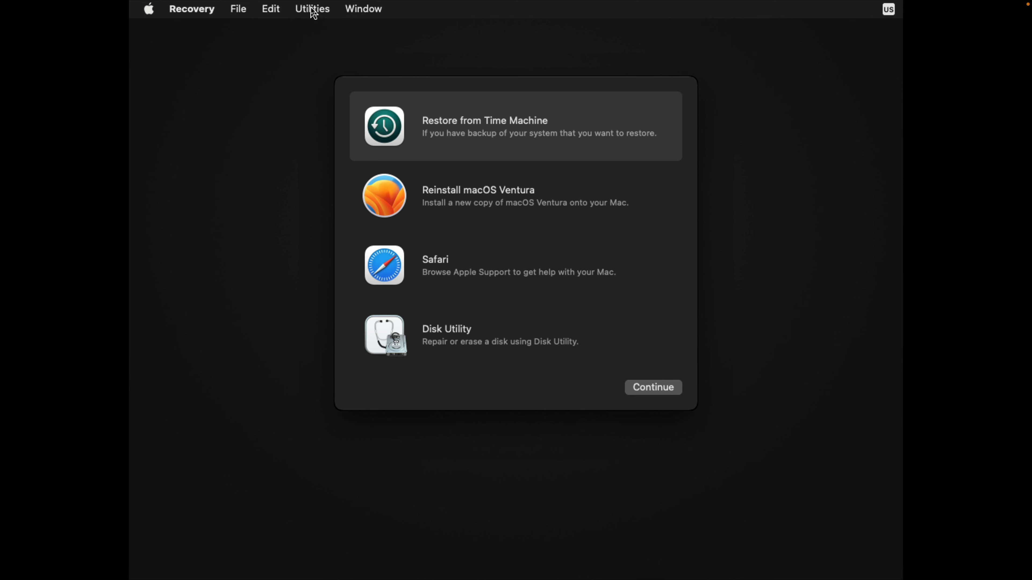
Launch Terminal from the Utilities menu to get a root bash prompt
click(312, 9)
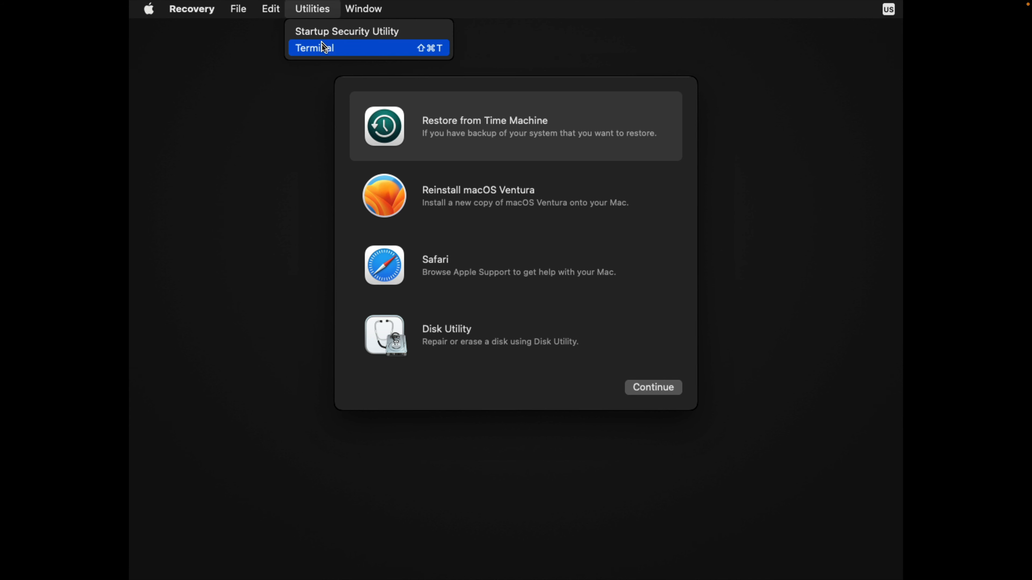
click(314, 48)
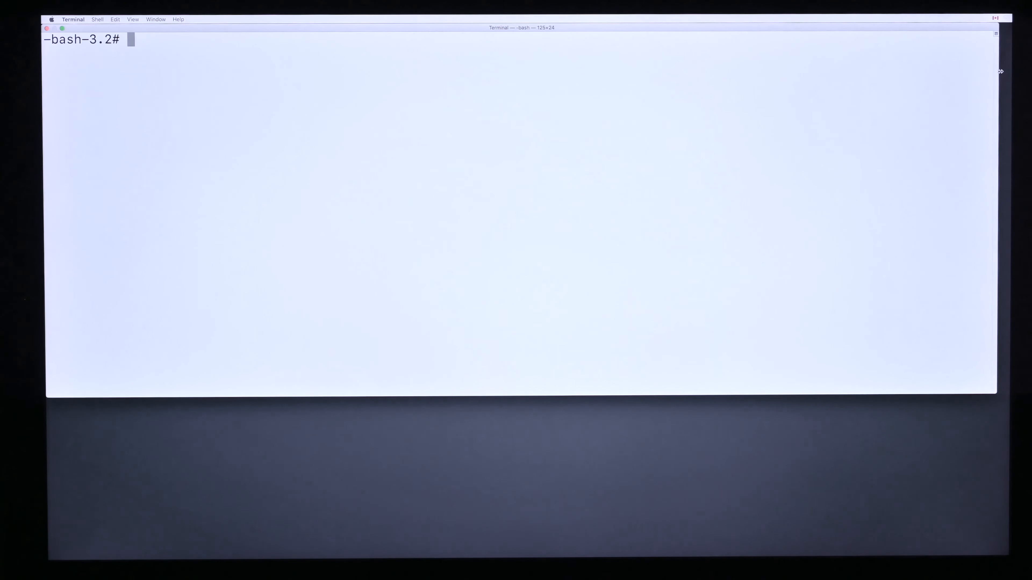
mouse_move(979, 52)
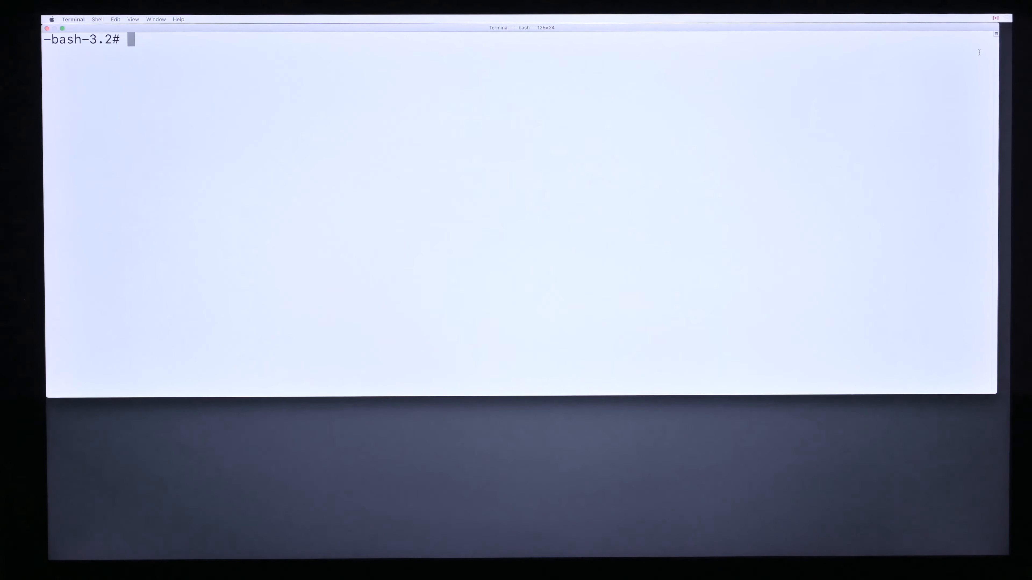
Run 'diskutil resetFusion' and answer Yes to erase the disks and Macintosh HD
text(disku)
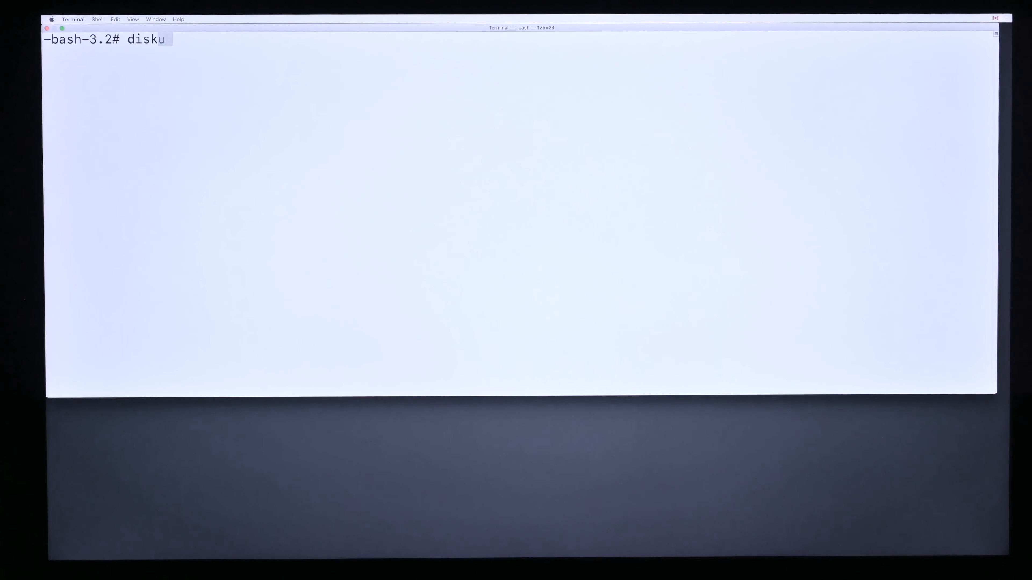
text(til resetFusion)
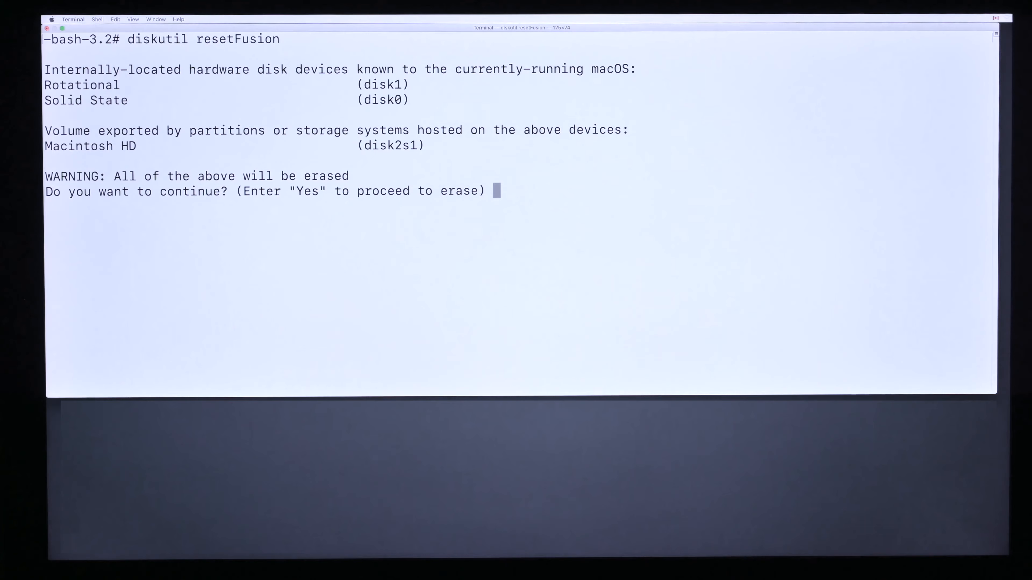
text(Y)
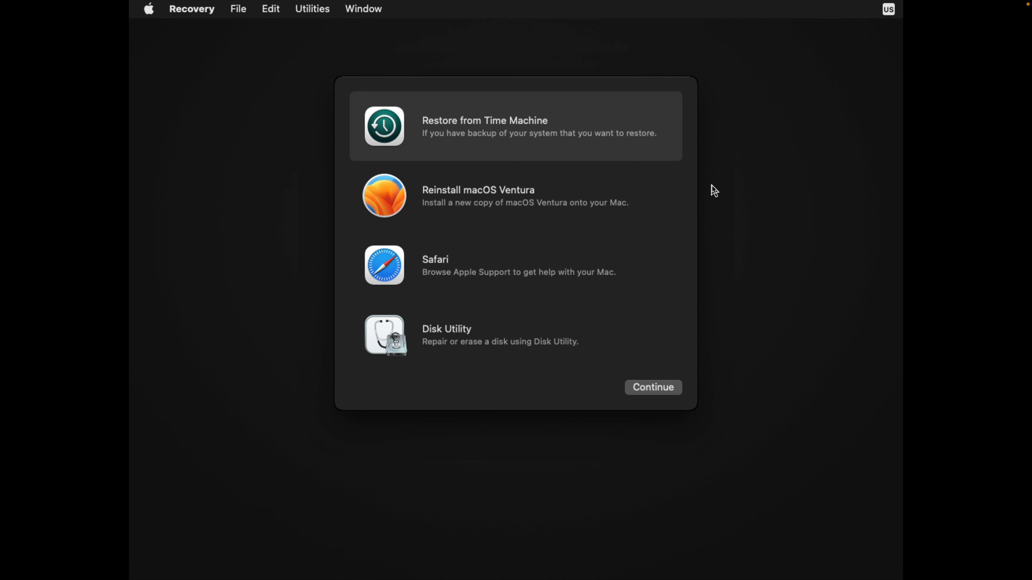
mouse_move(612, 182)
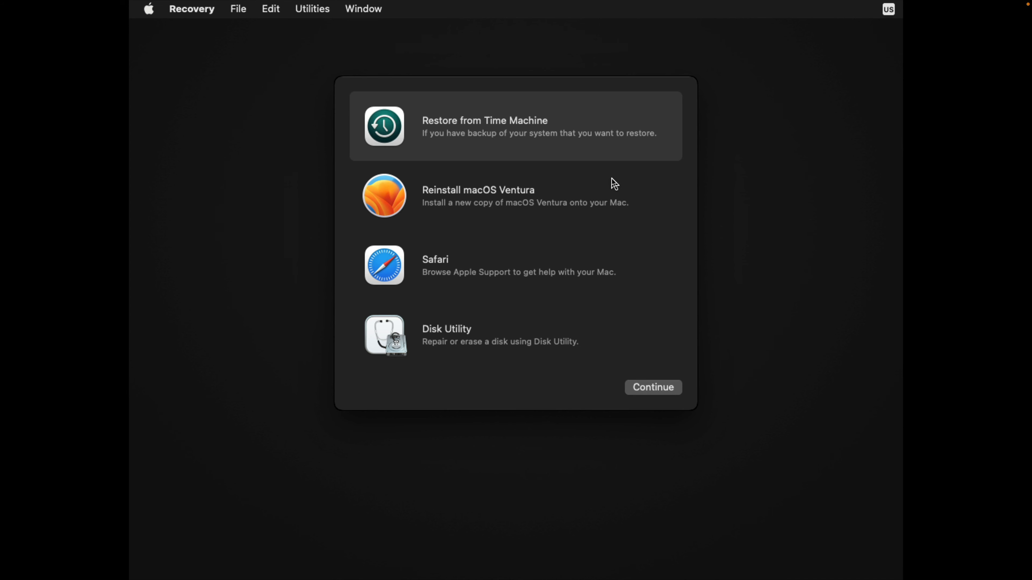
mouse_move(581, 206)
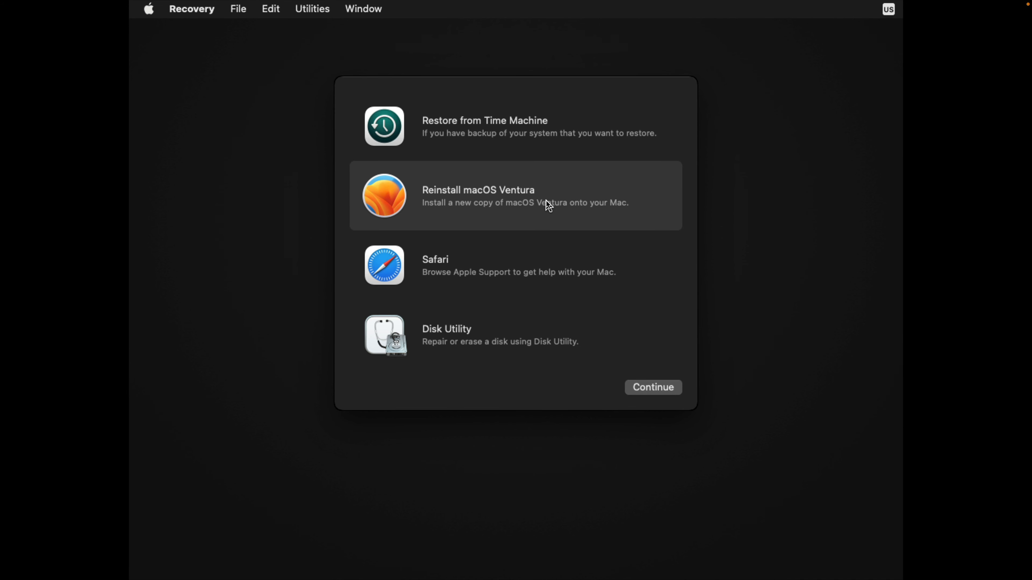
mouse_move(613, 314)
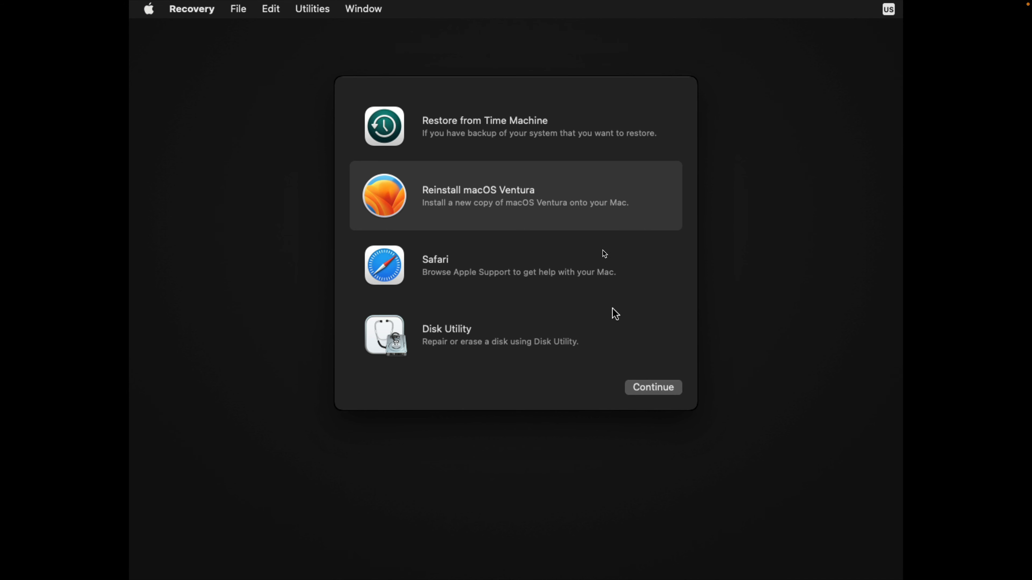
mouse_move(590, 215)
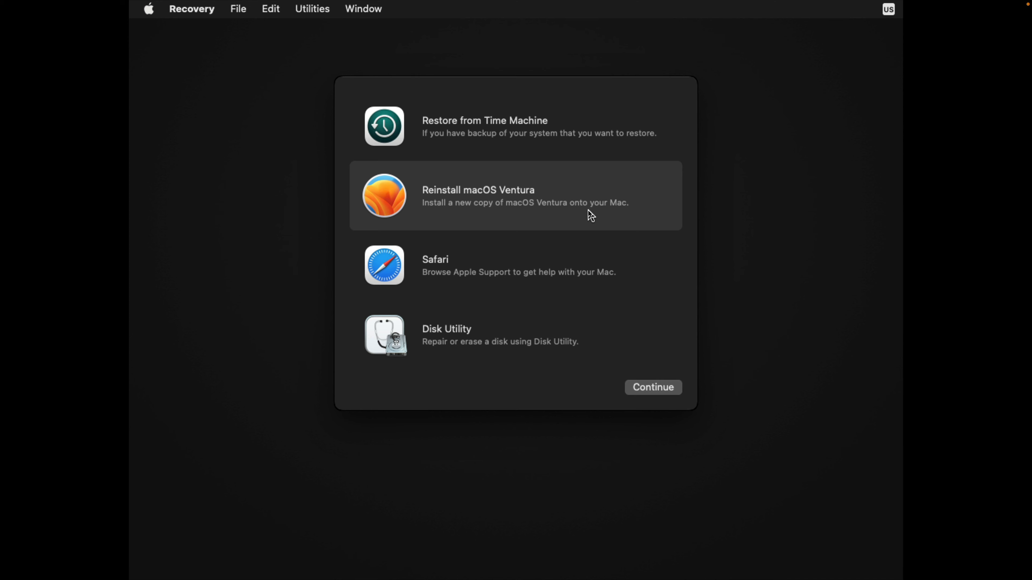
mouse_move(668, 393)
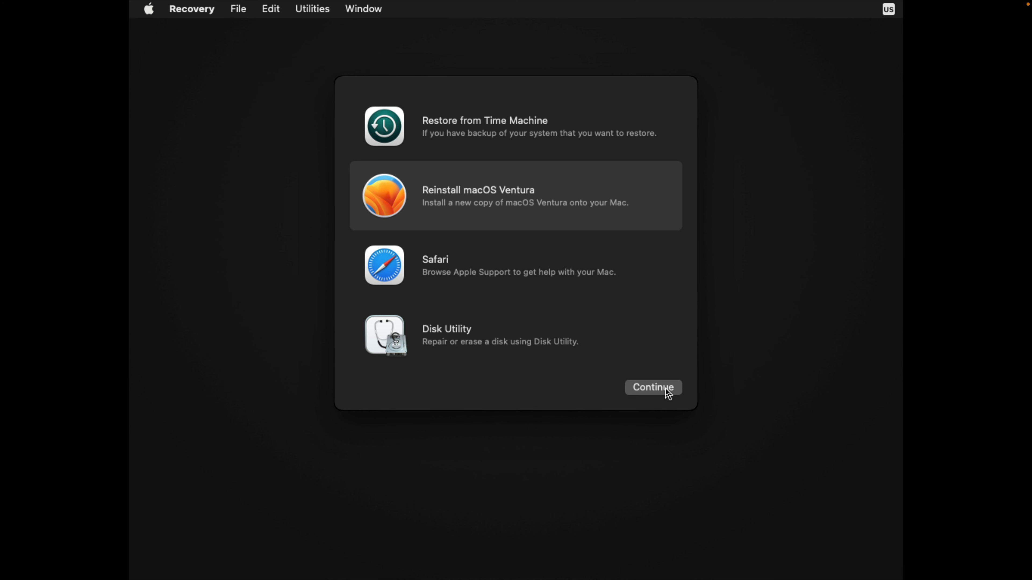
Continue with Reinstall macOS Ventura selected in the Recovery window
click(652, 387)
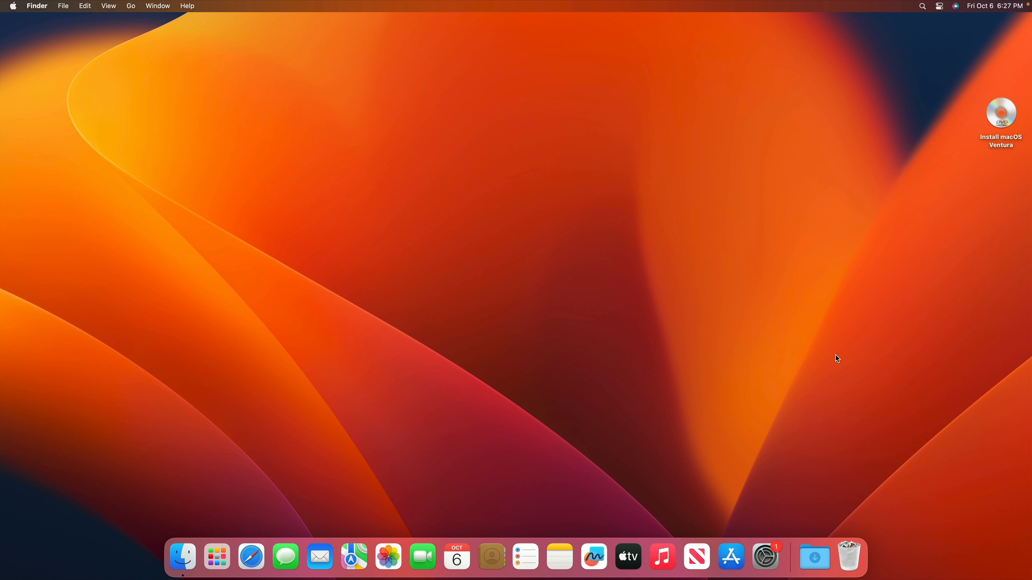